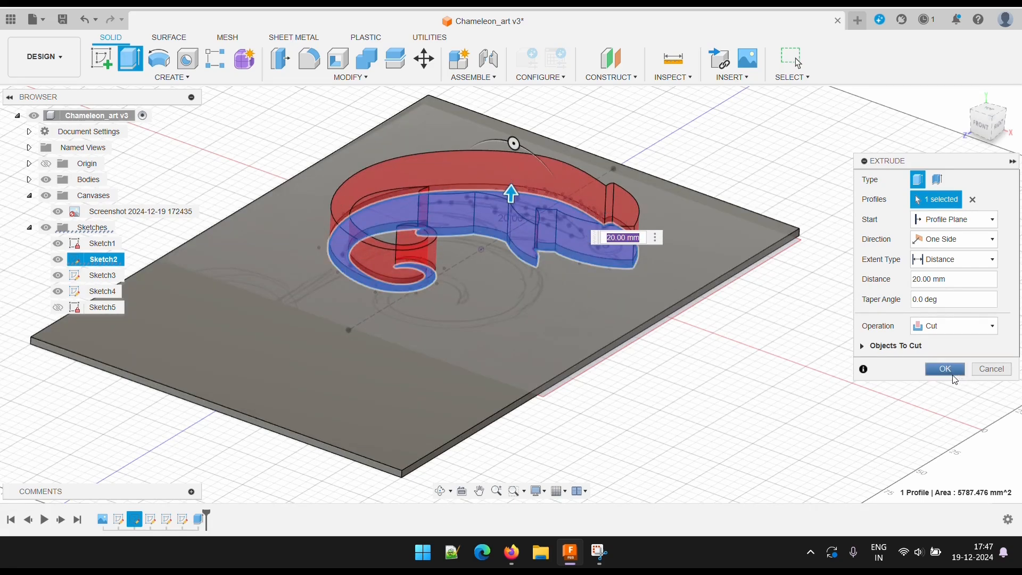
Cut the chameleon outline 20 mm into the plate and the five crest spikes 8 mm deep
click(943, 369)
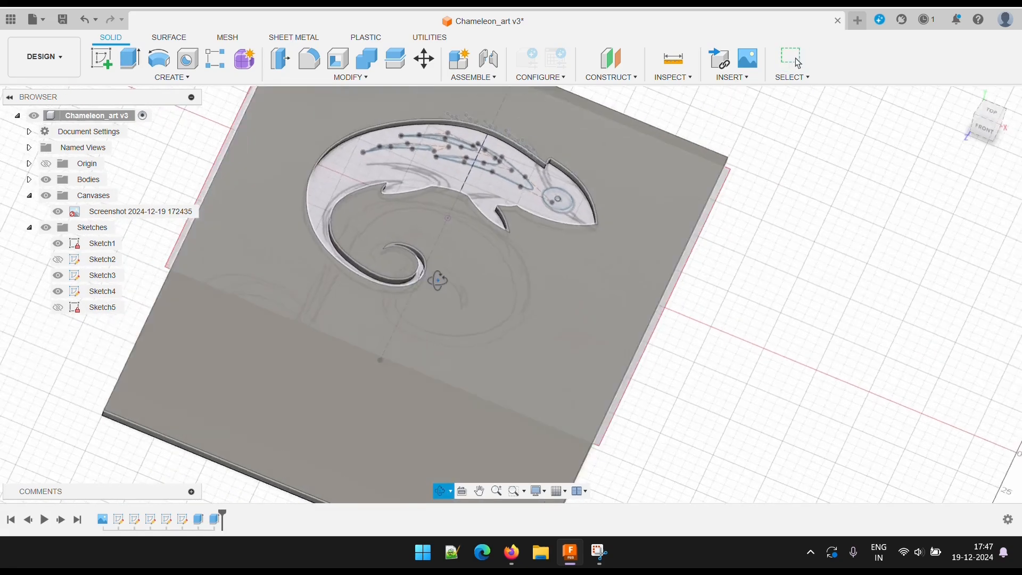
click(128, 58)
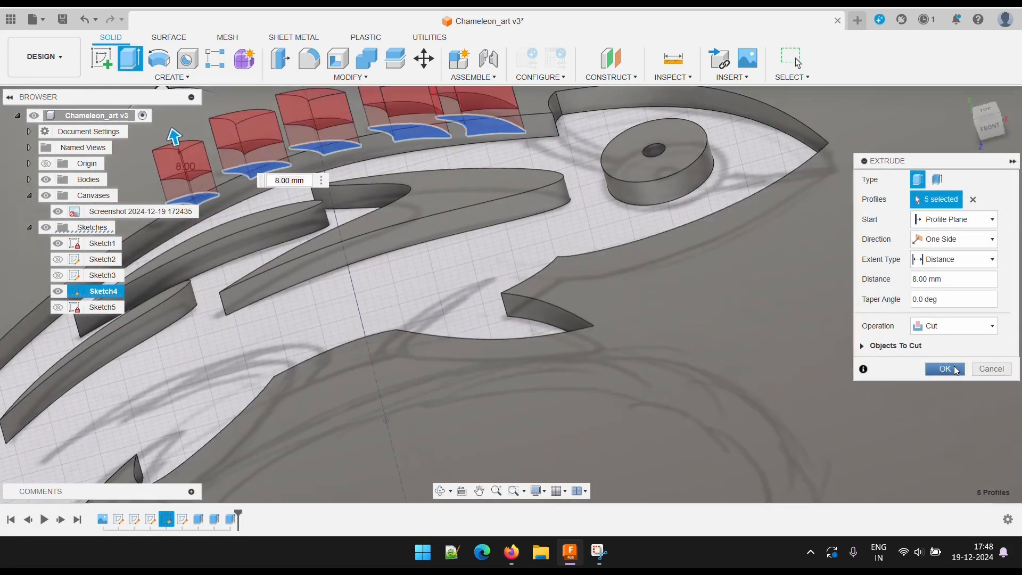
click(943, 369)
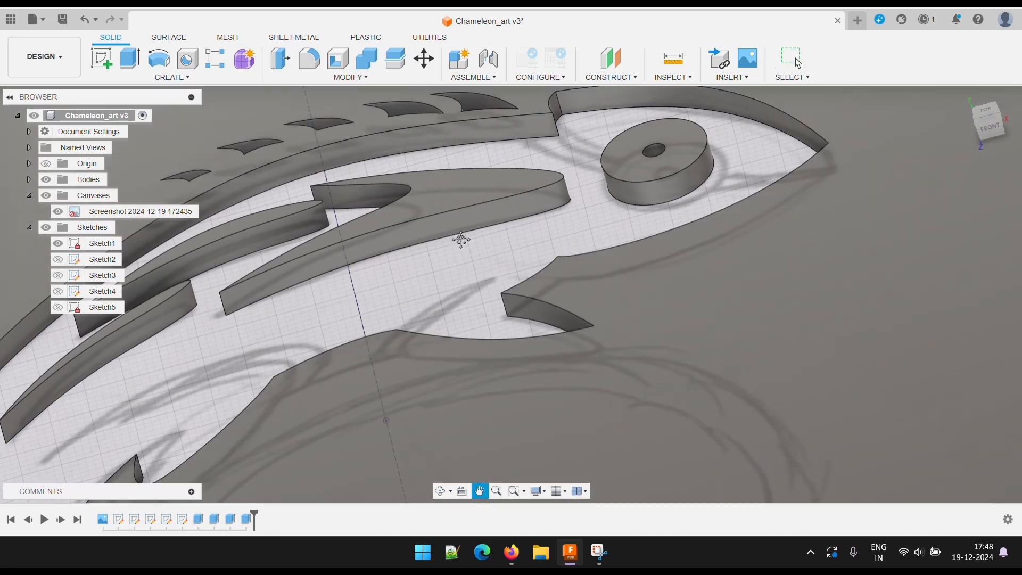
click(988, 119)
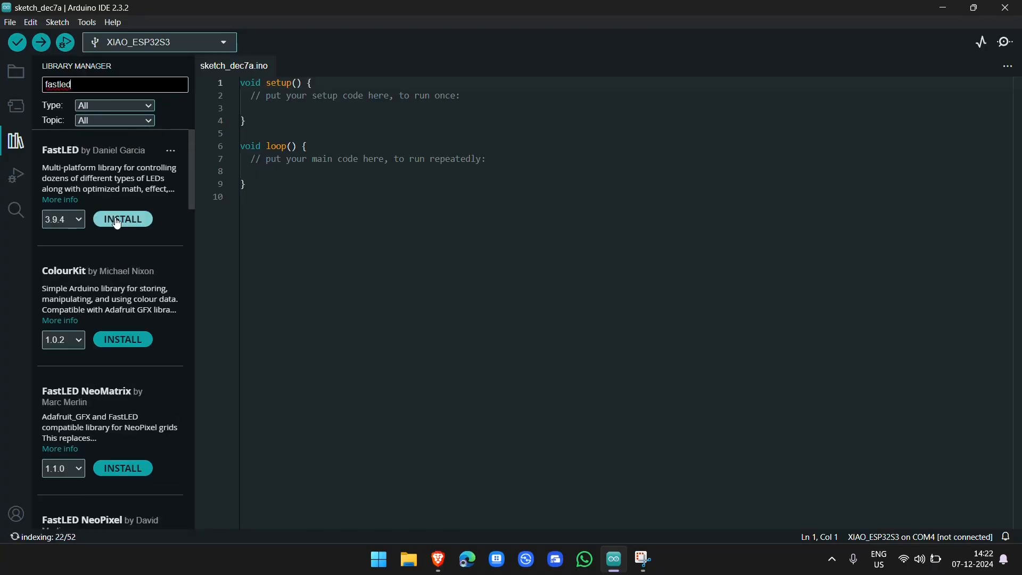
Install the FastLED library at version 3.9.4 from the Library Manager
click(122, 218)
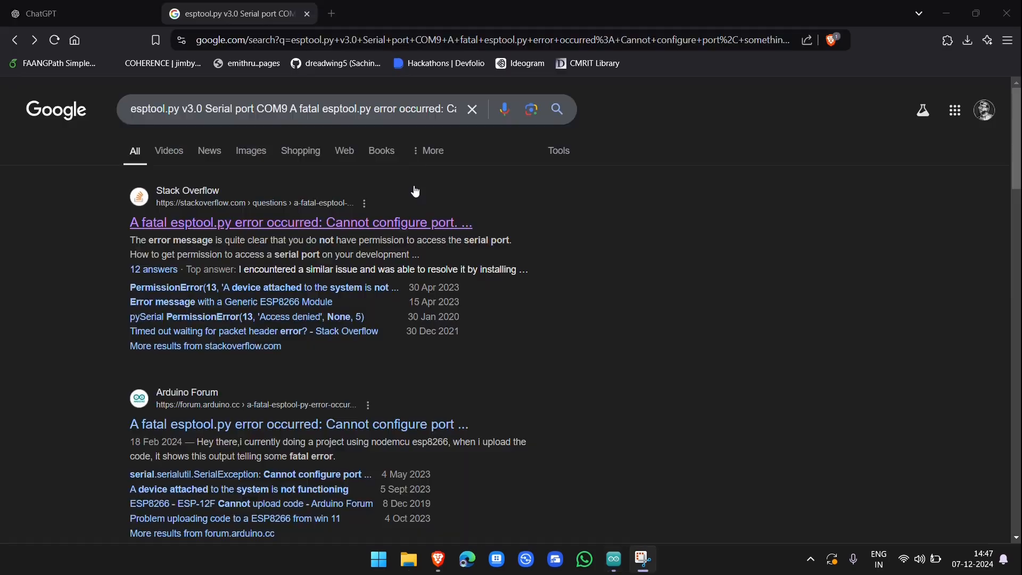
Open the Stack Overflow question on the esptool 'Cannot configure port' error and scroll through it
click(300, 222)
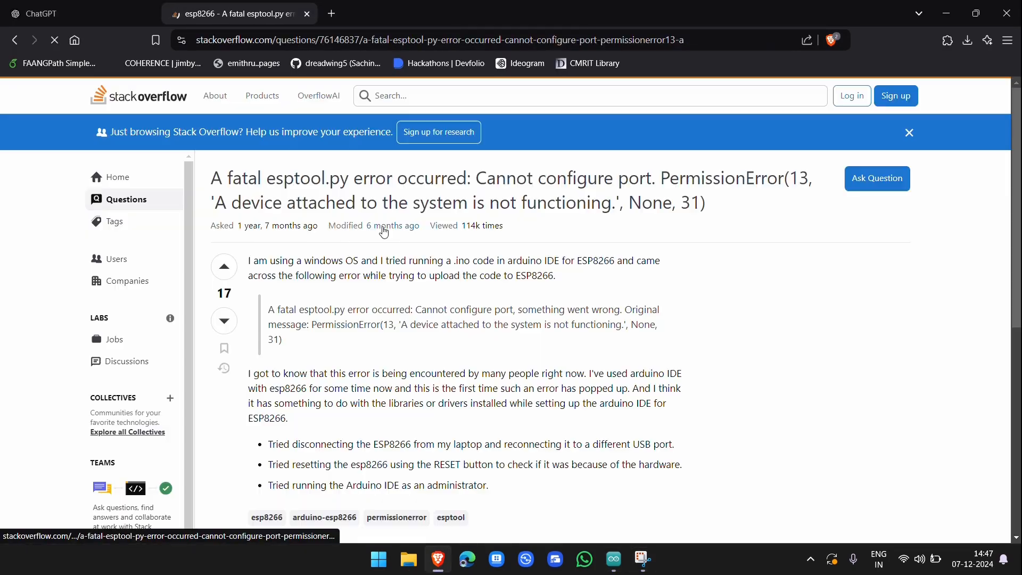
scroll(down, 3)
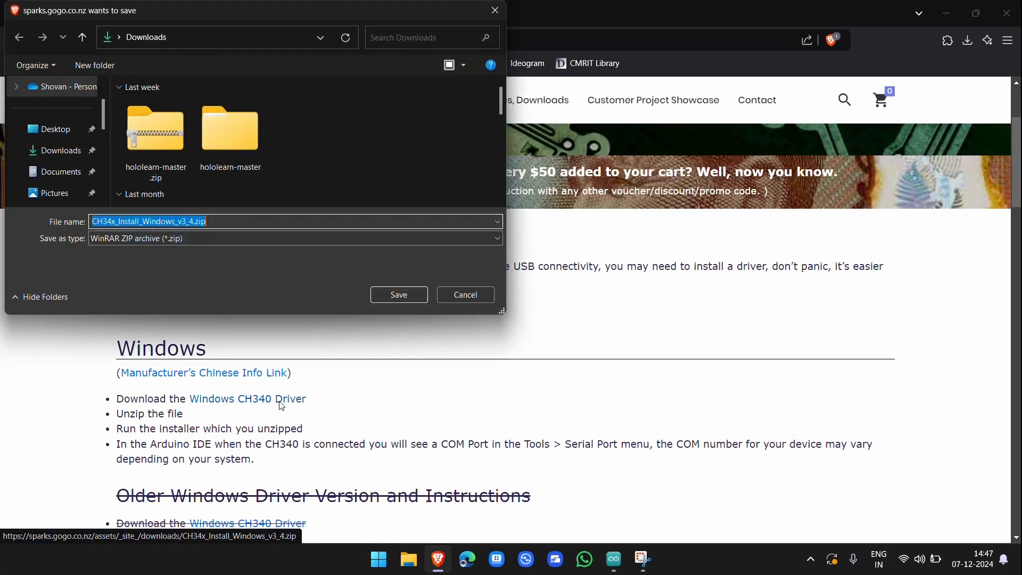
Save CH34x_Install_Windows_v3_4.zip and install the USB-SERIAL CH340 driver
click(399, 294)
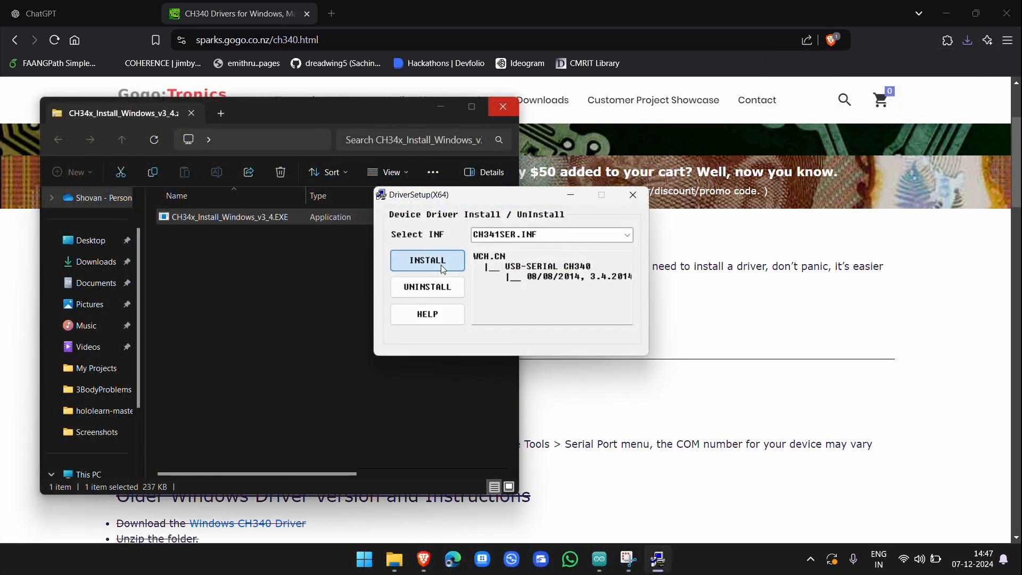
click(427, 260)
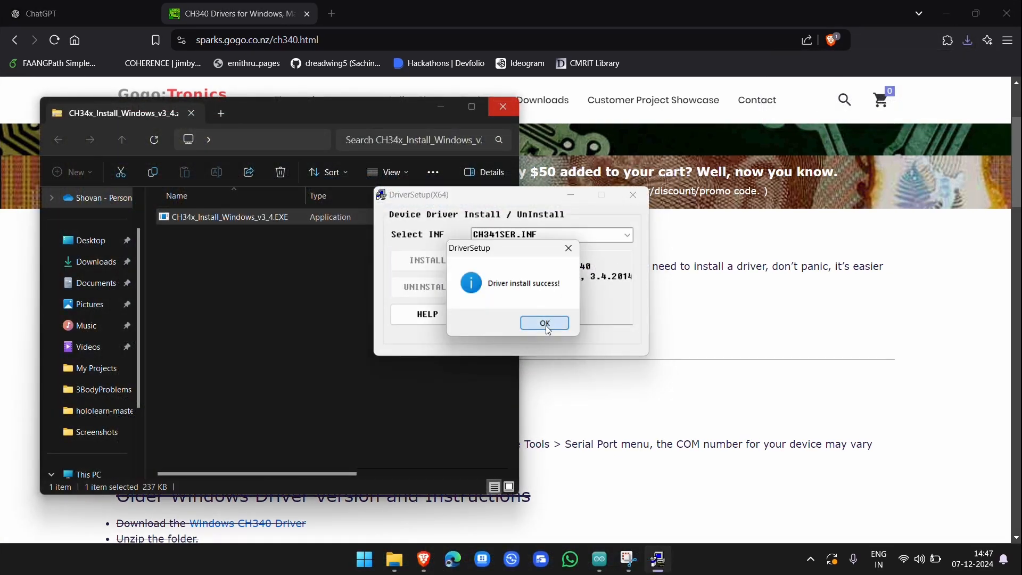